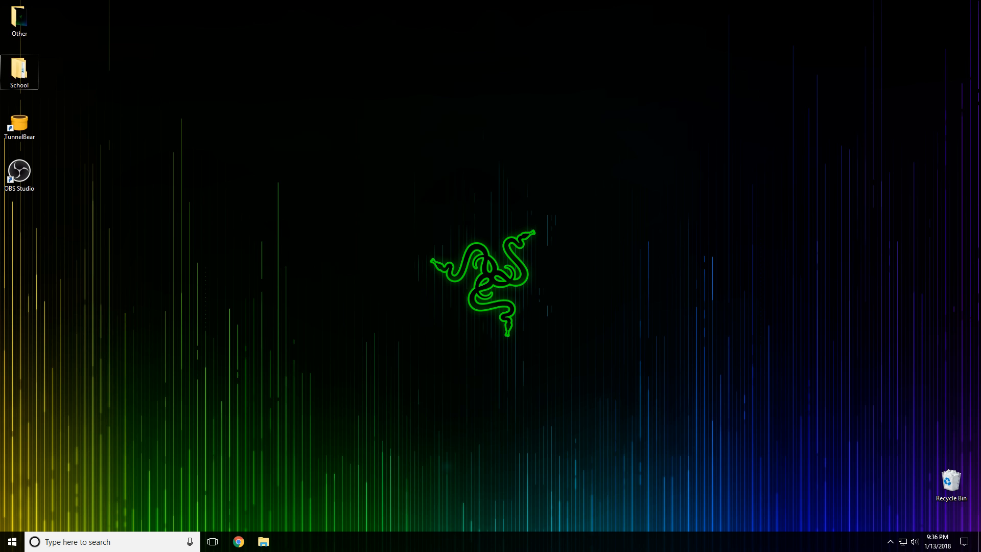
Step: Search the Start menu for 'defender' and open the Windows Defender settings page
left_click(10, 542)
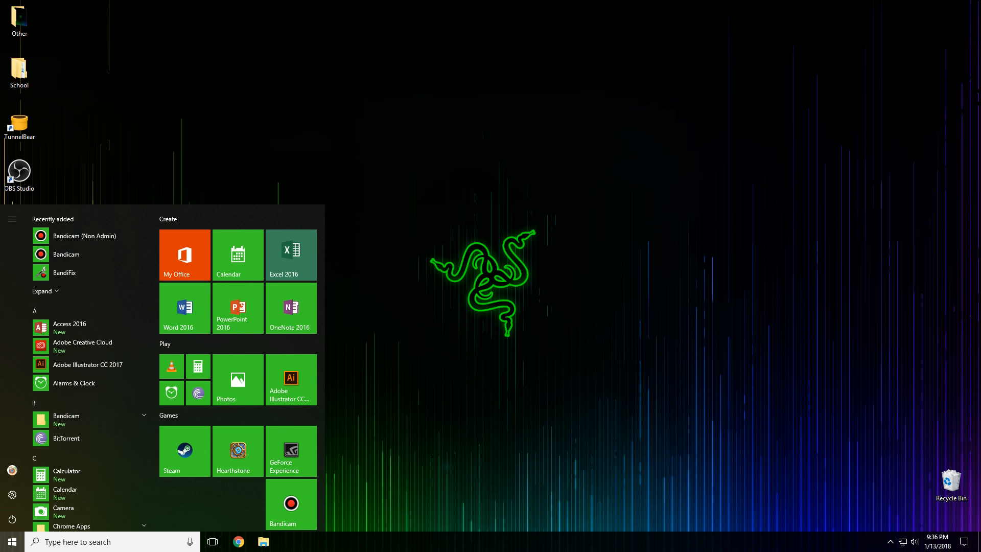
type("defender")
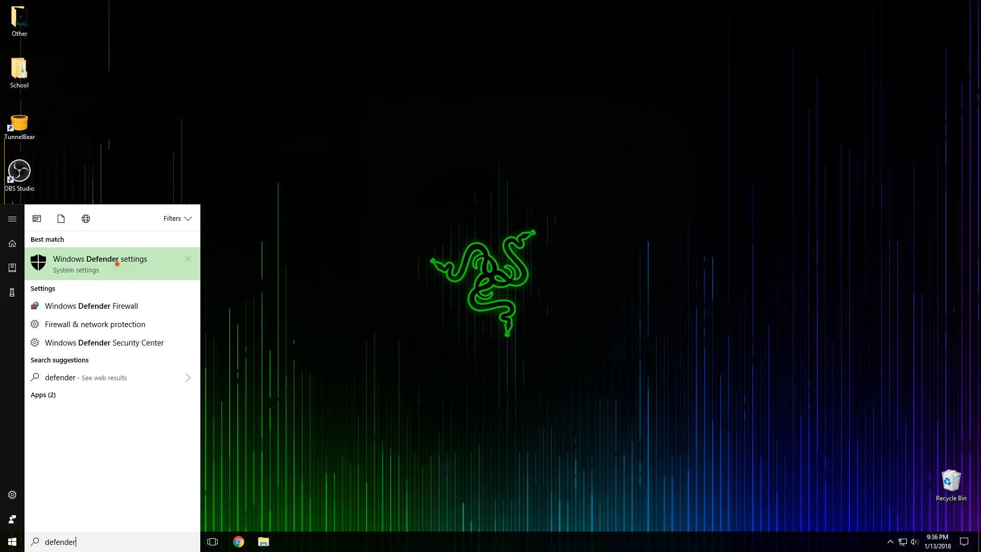
left_click(101, 258)
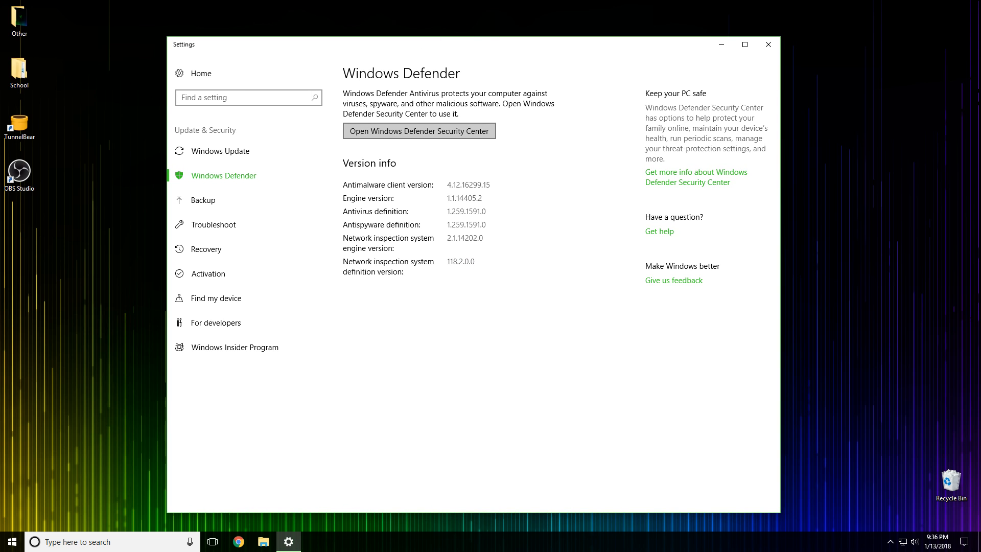
Step: Launch Windows Defender Security Center from the Windows Defender settings page
left_click(417, 131)
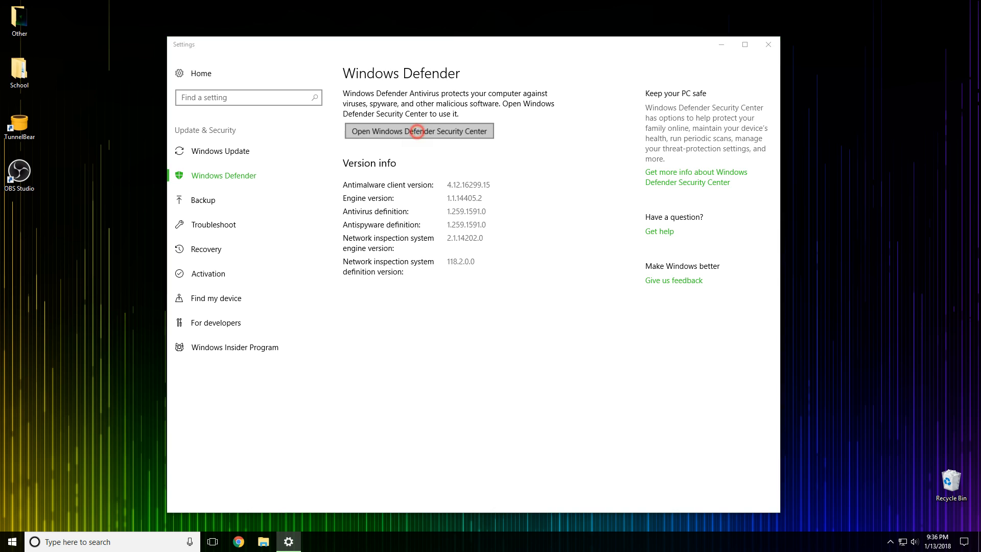
left_click(418, 131)
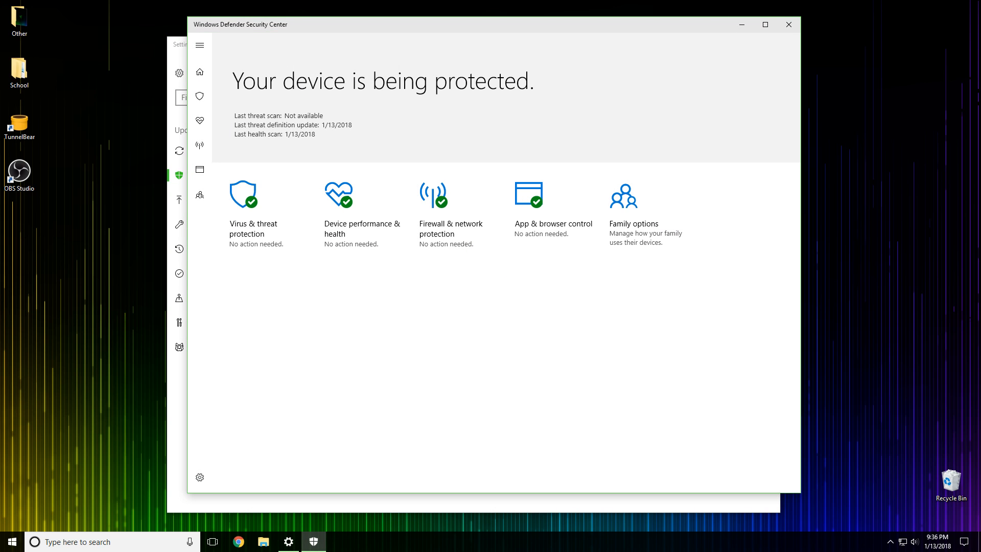
mouse_move(258, 213)
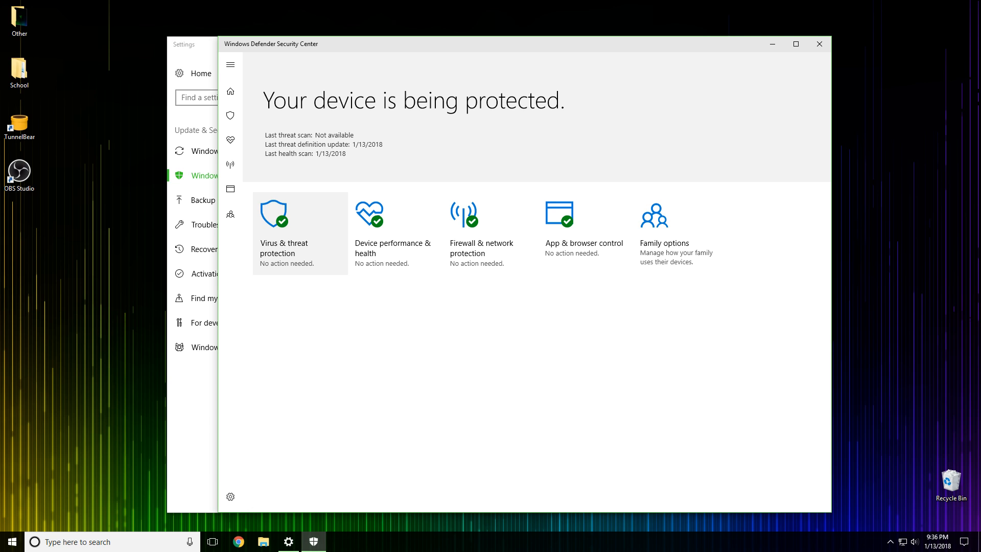
Step: Switch Real-time protection to Off under Virus & threat protection settings
left_click(274, 214)
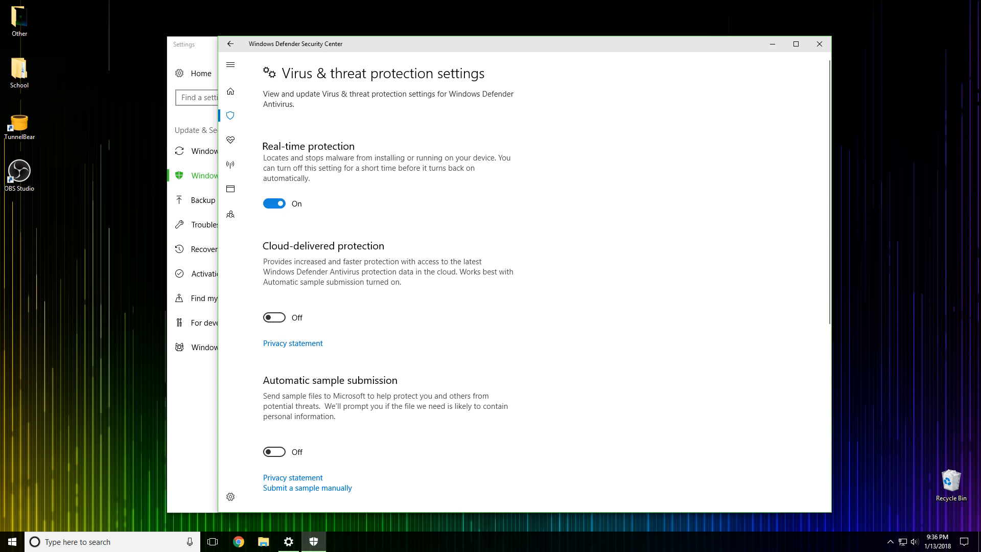
left_click(274, 203)
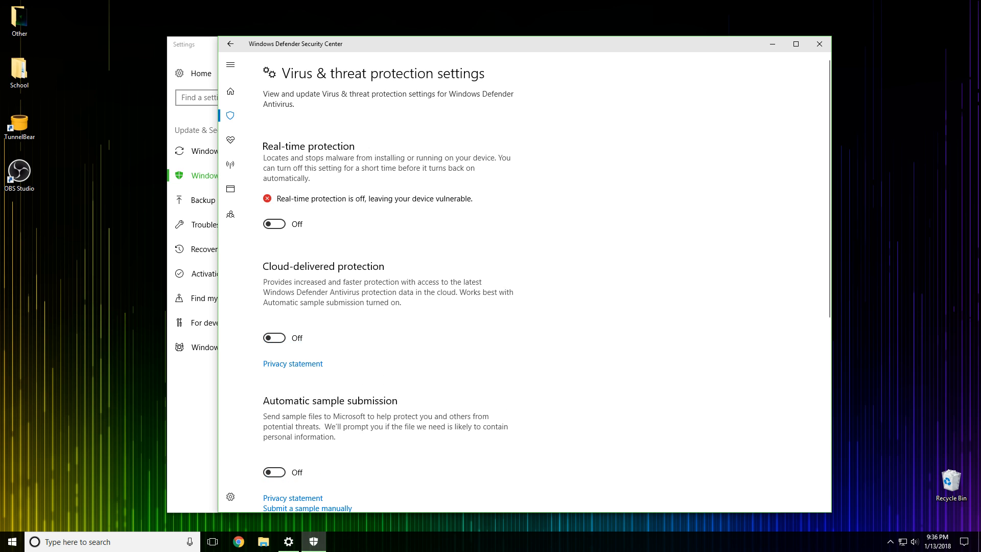
scroll("down", 3)
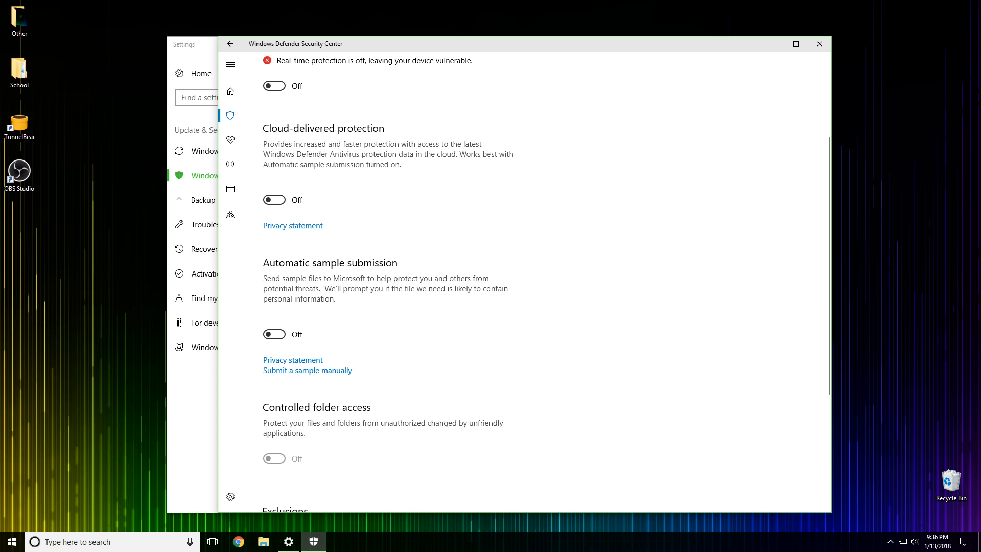
scroll("down", 3)
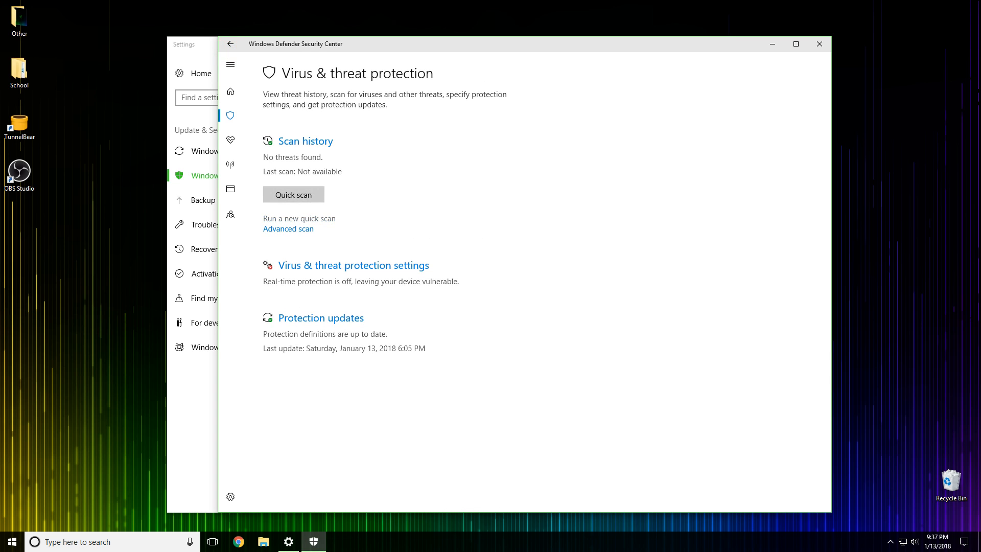
Step: Return to the Security Center Home overview page
left_click(230, 91)
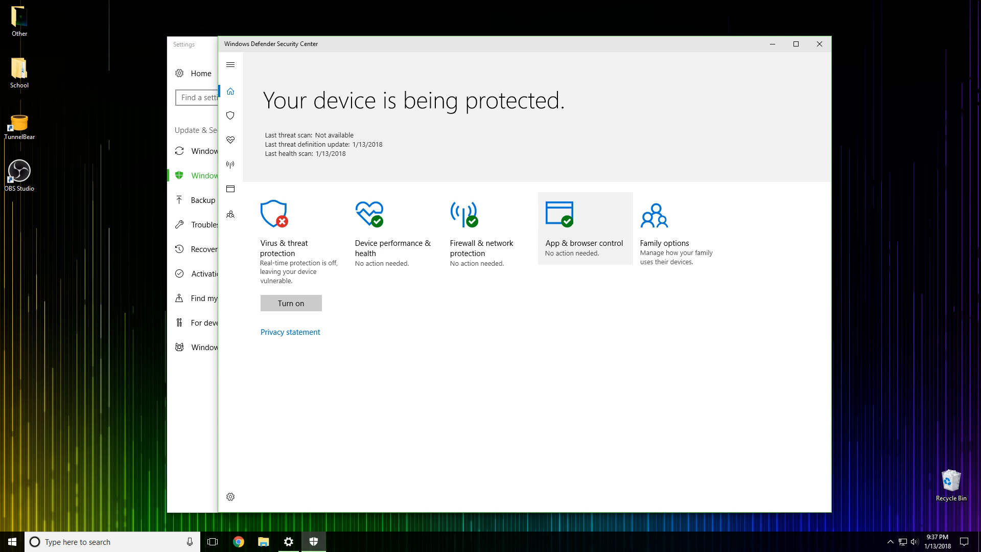
mouse_move(481, 233)
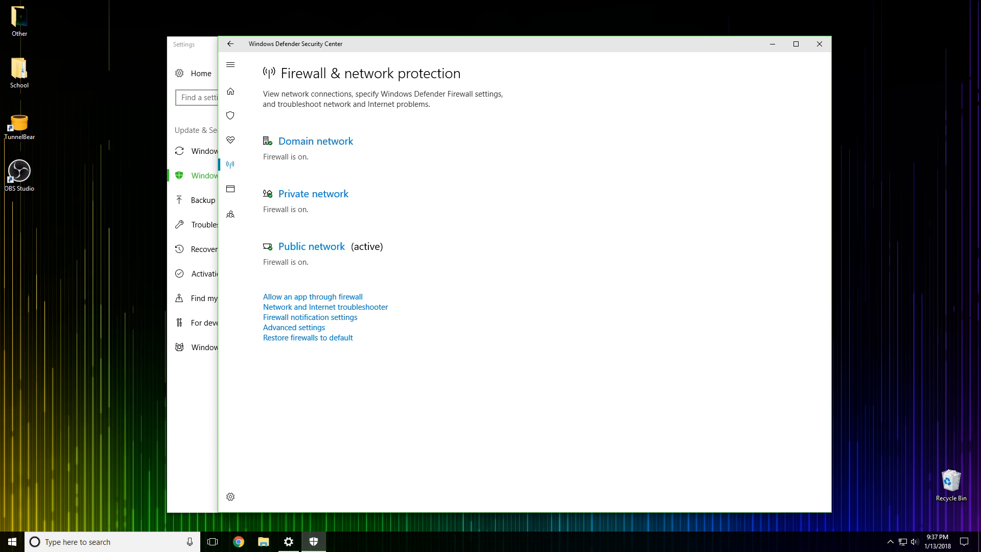
Step: Switch the Windows Defender Firewall off for domain, private and public networks
left_click(316, 141)
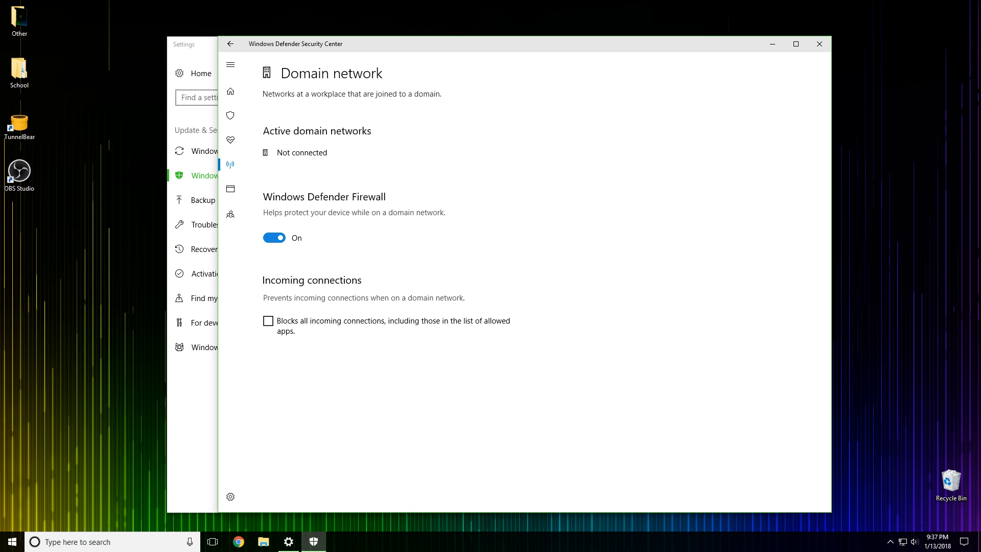
left_click(274, 238)
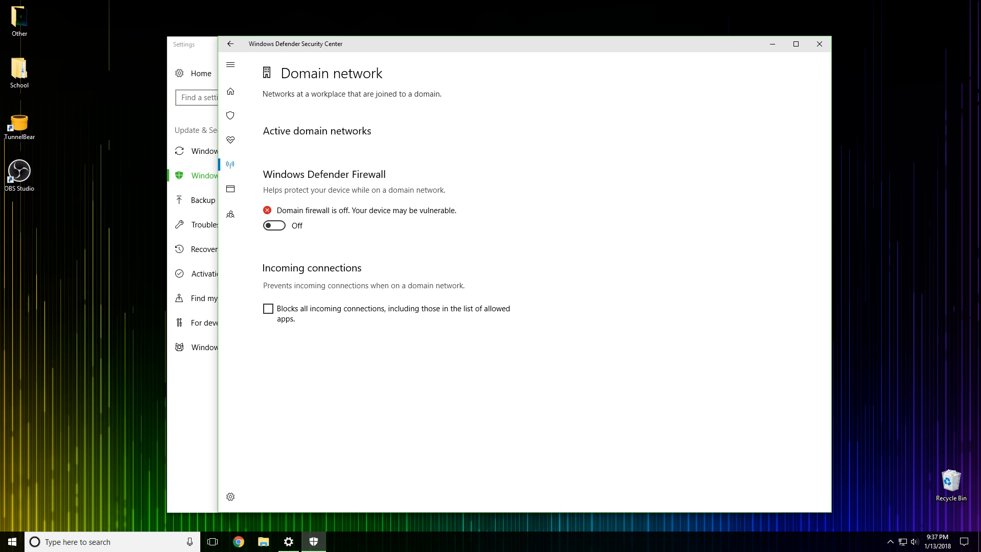
left_click(230, 44)
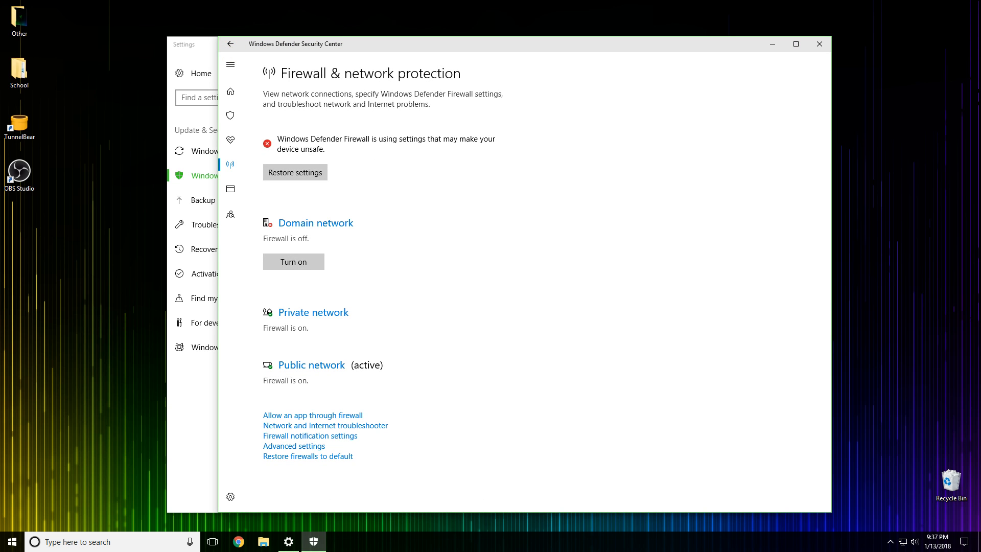
left_click(313, 312)
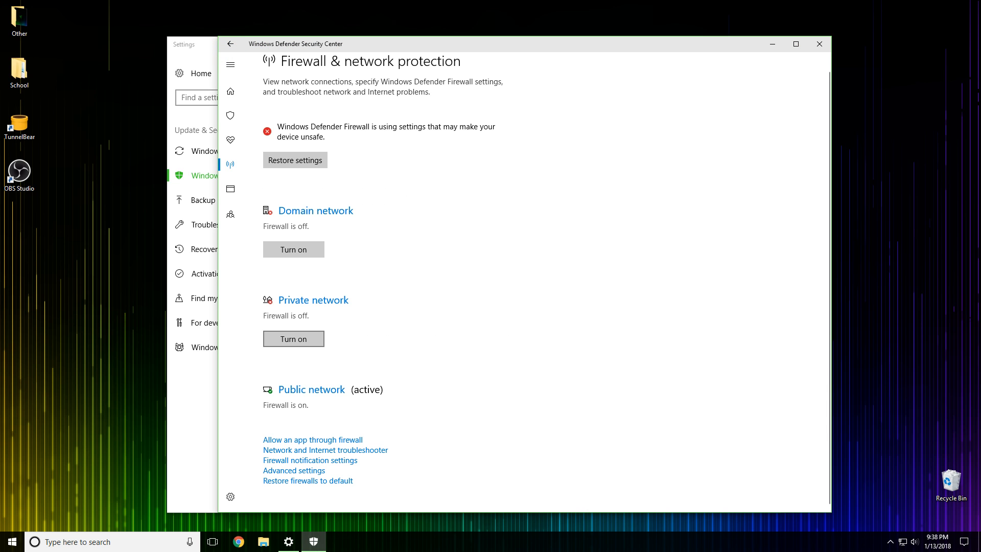
left_click(312, 389)
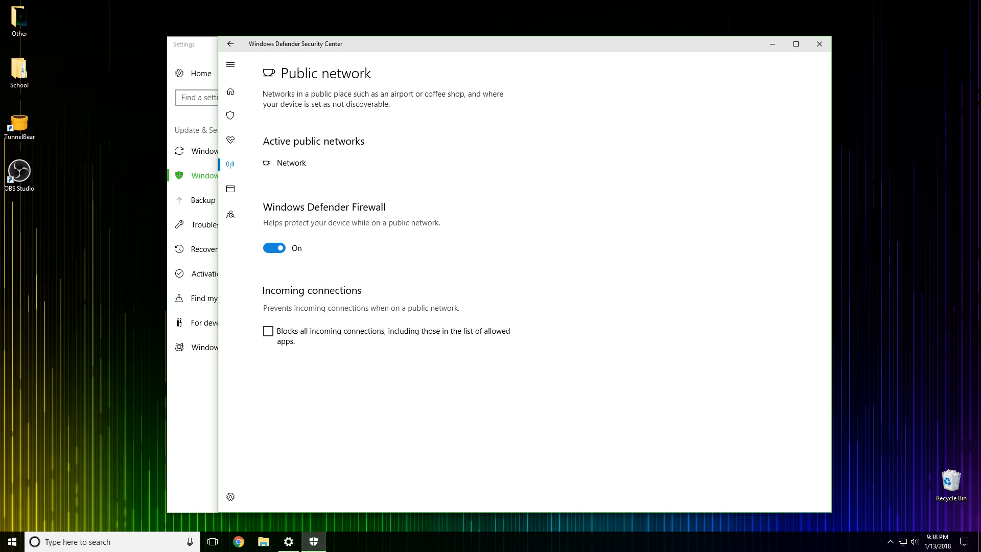
left_click(274, 248)
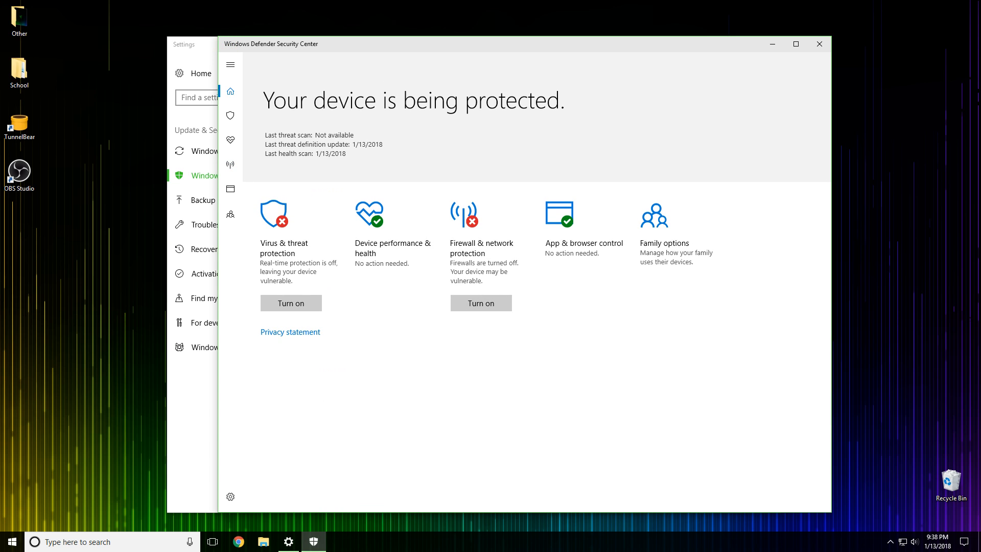
mouse_move(395, 233)
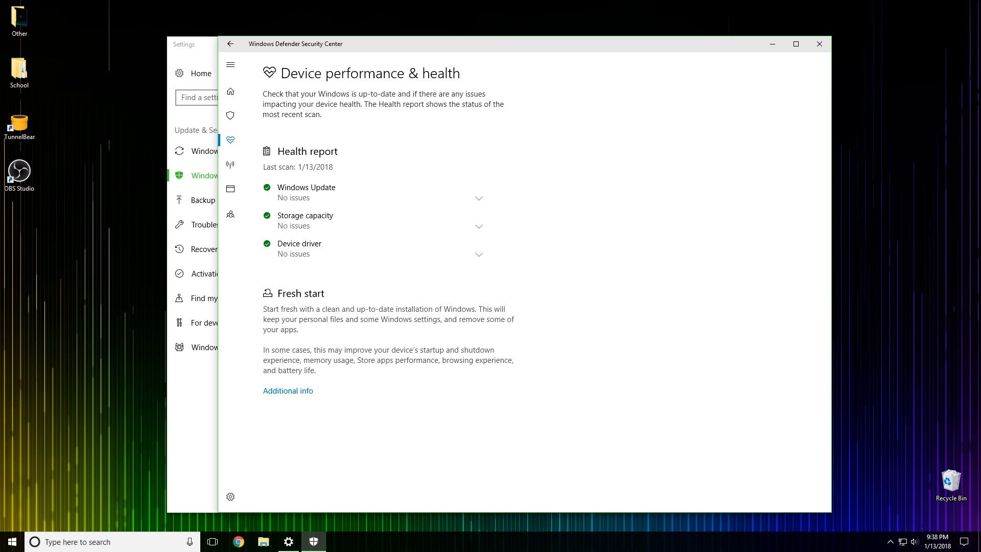
left_click(230, 189)
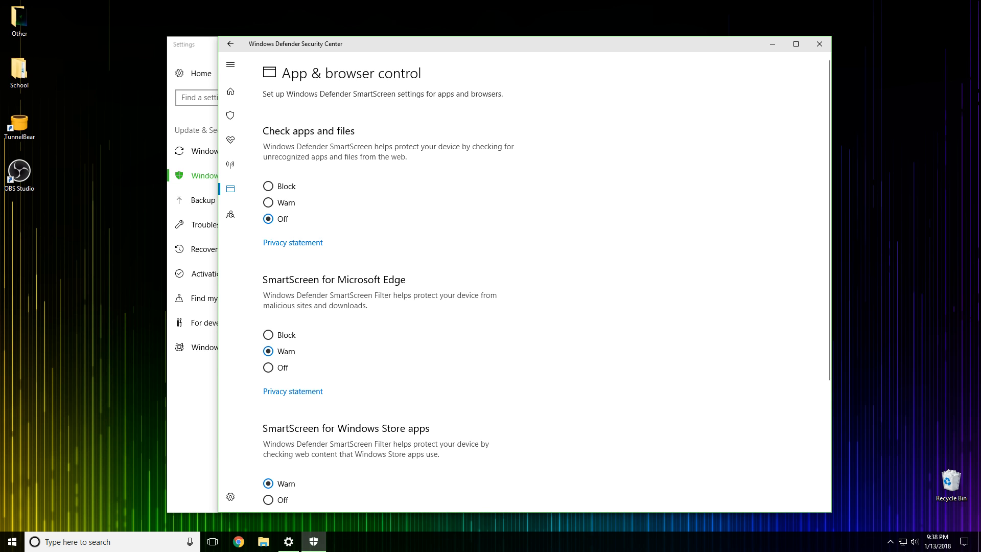
scroll("down", 3)
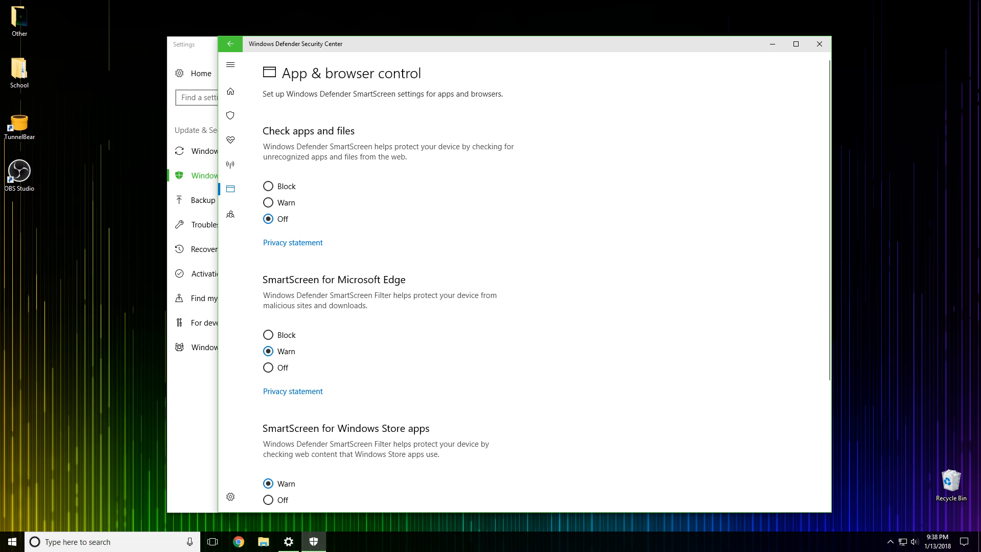
left_click(230, 43)
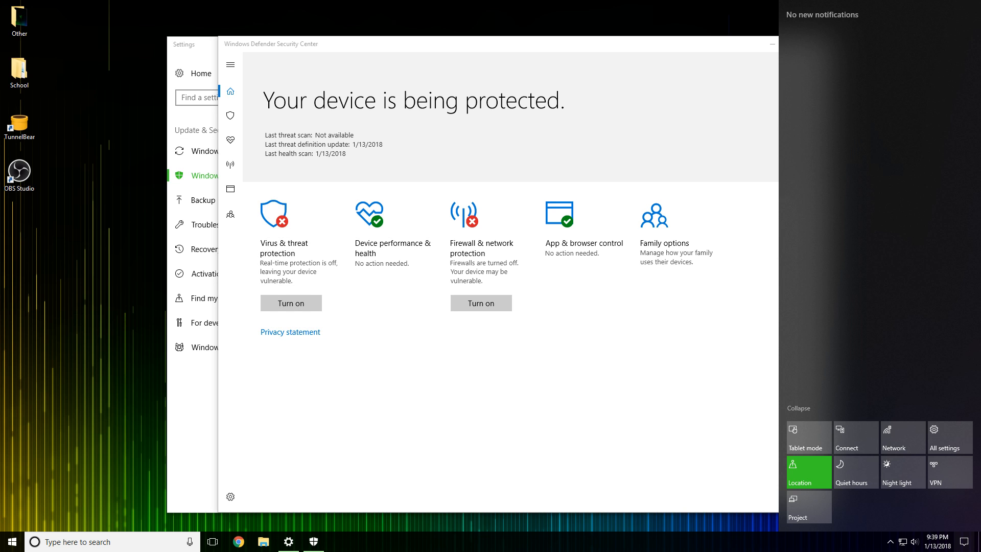
Step: Search the Start menu for 'notific' and open Notifications & actions settings
left_click(11, 541)
type("notific")
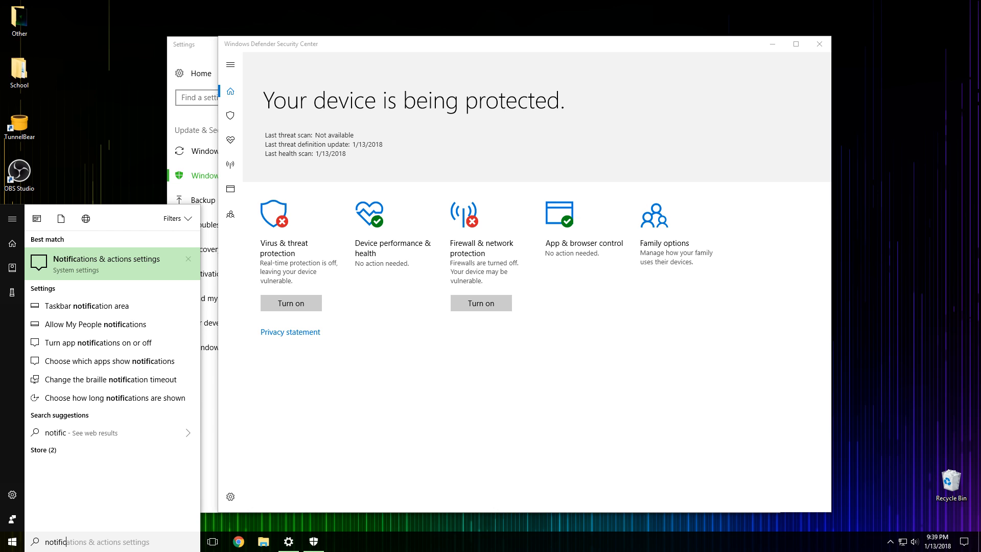
left_click(106, 259)
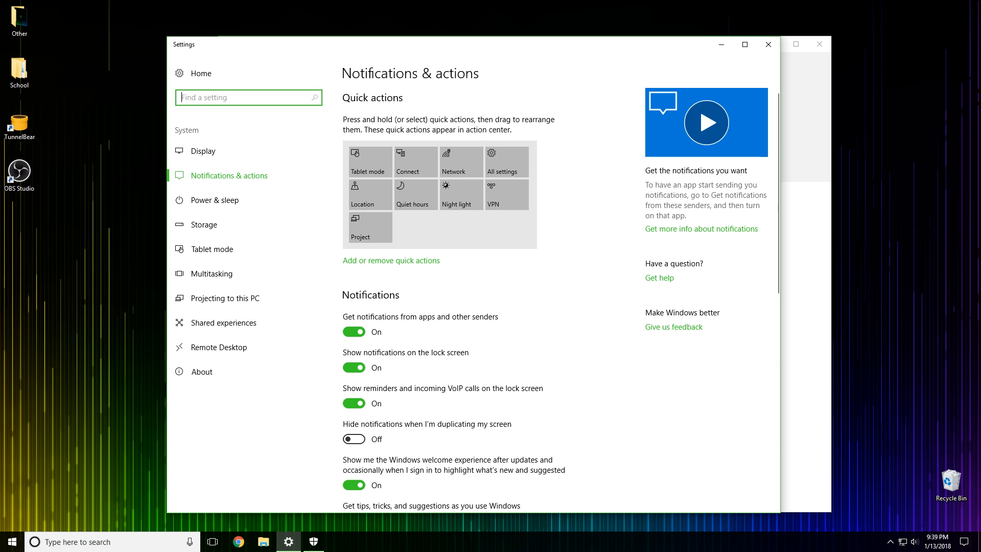
scroll("down", 3)
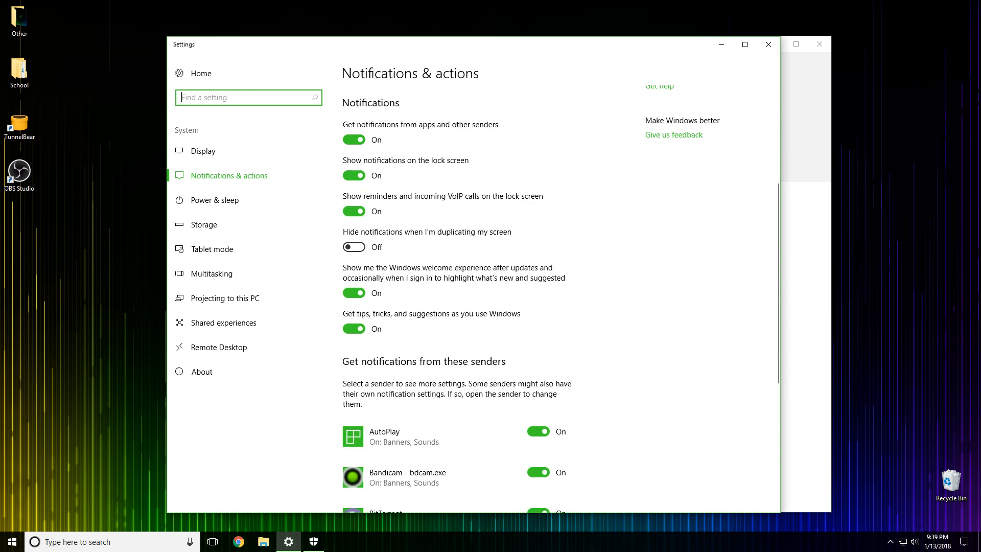
scroll("down", 3)
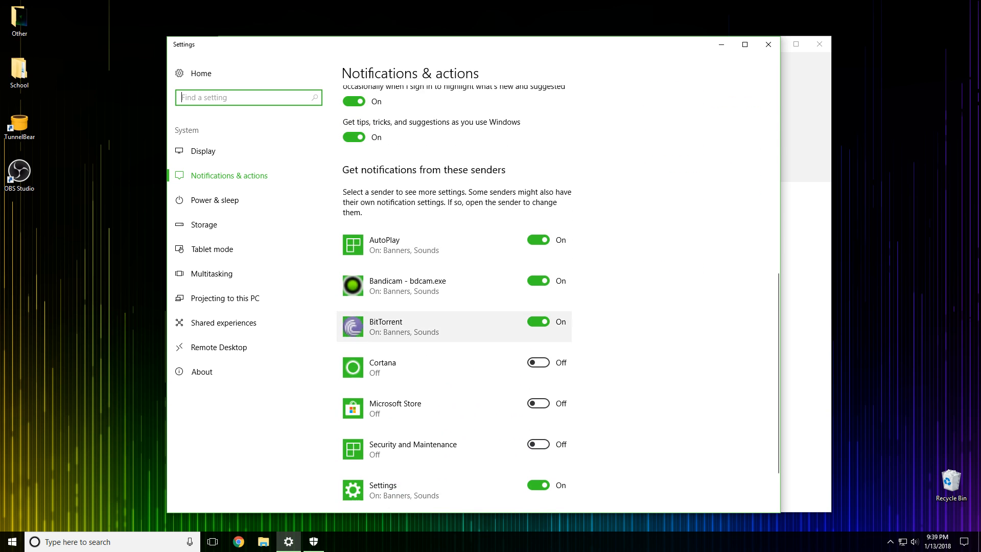
scroll("down", 3)
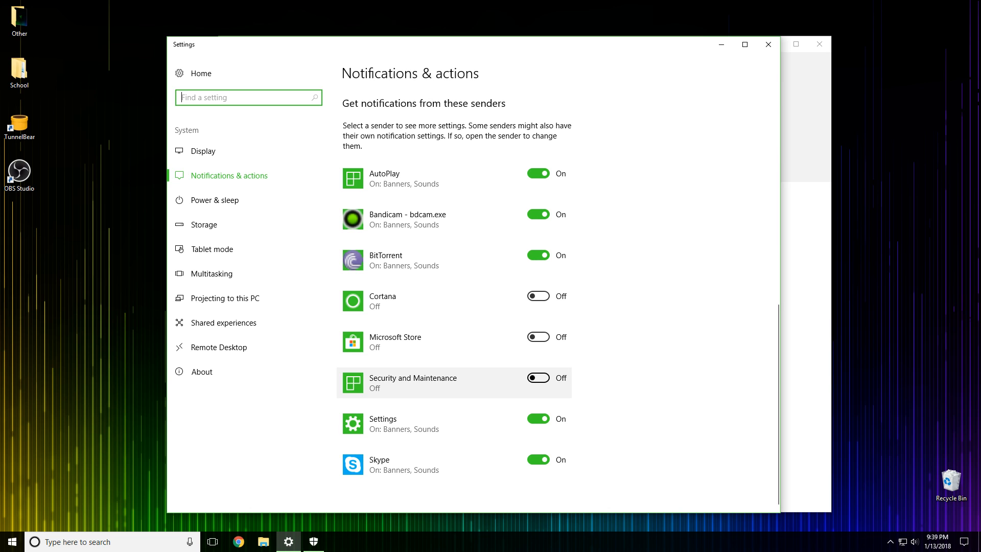
left_click(538, 378)
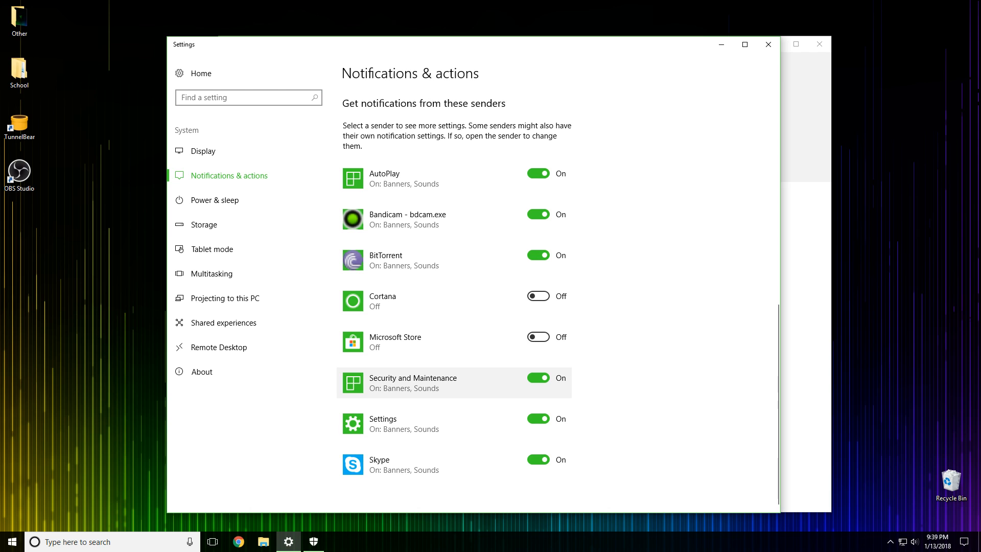
left_click(538, 378)
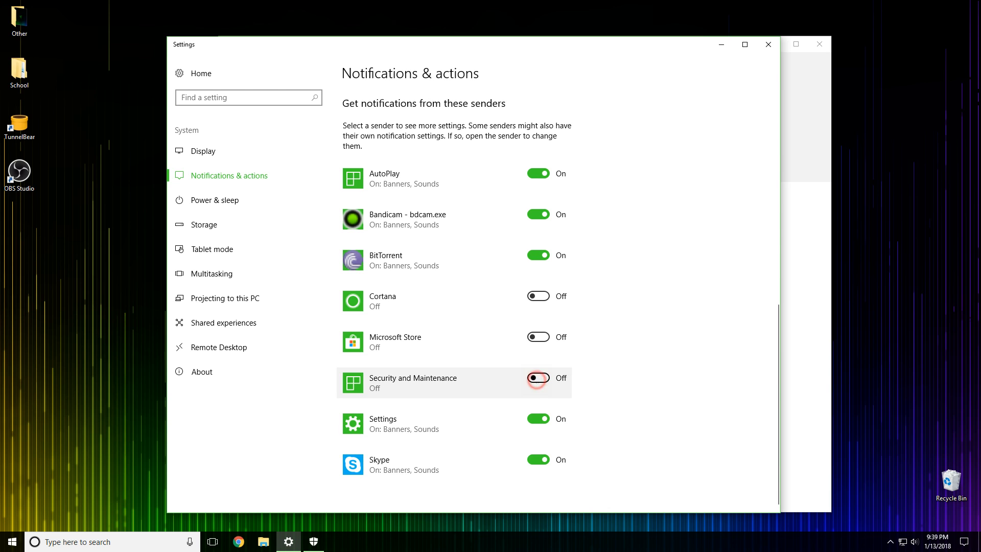